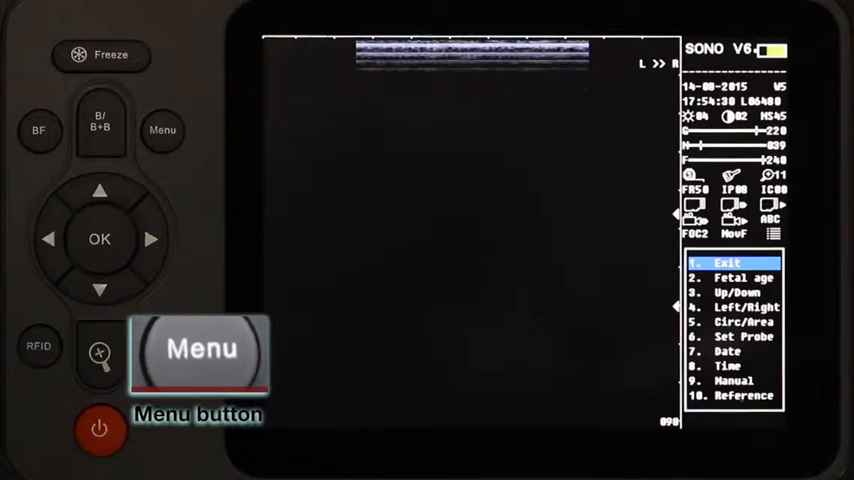
Select 9. Manual from the Menu list and confirm with OK to launch it
click(99, 290)
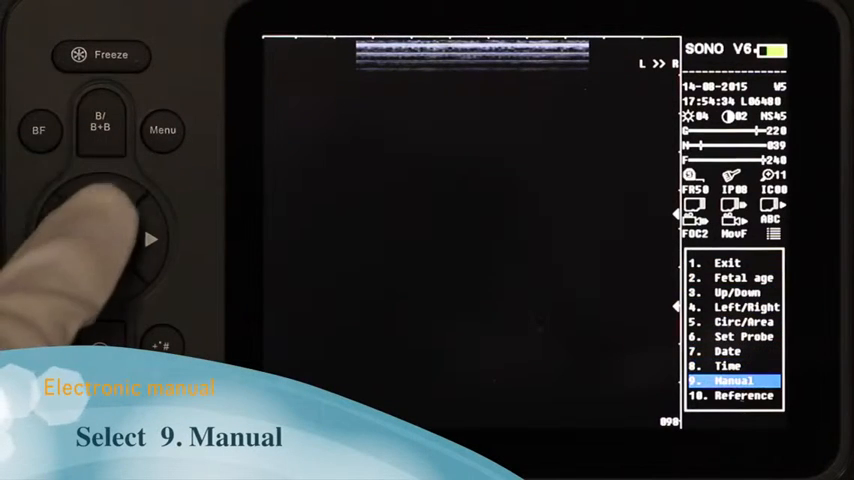
click(99, 238)
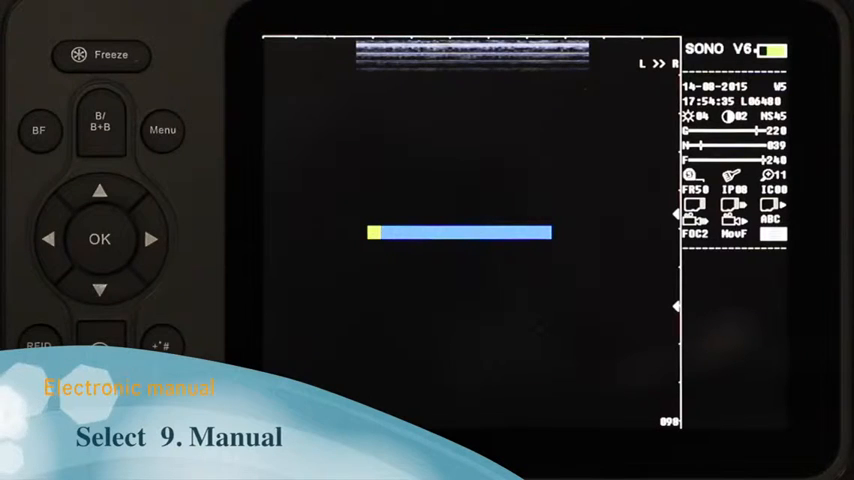